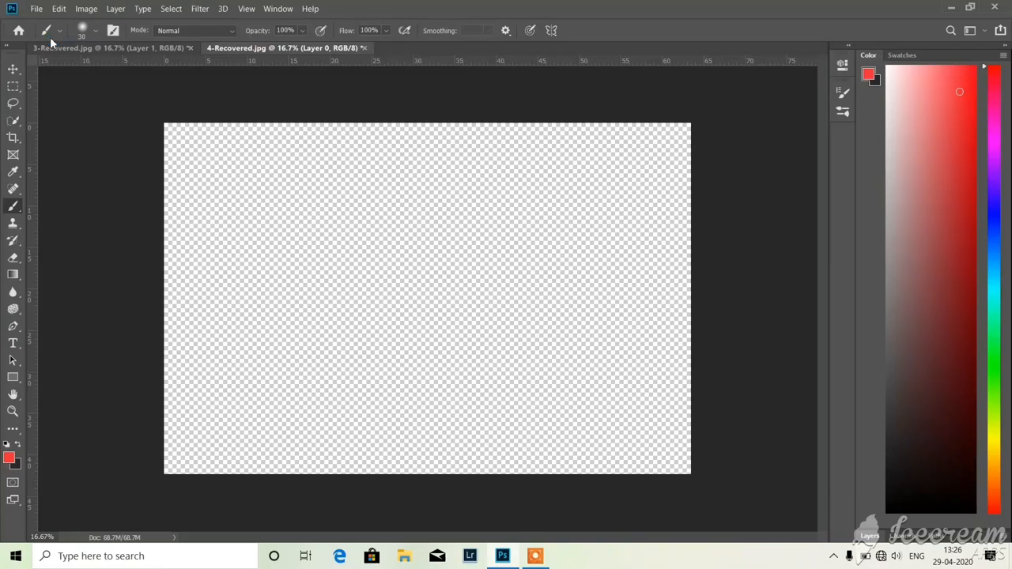
# - Choose File > Open to browse the Untitled Export folder of four photos
pyautogui.click(36, 7)
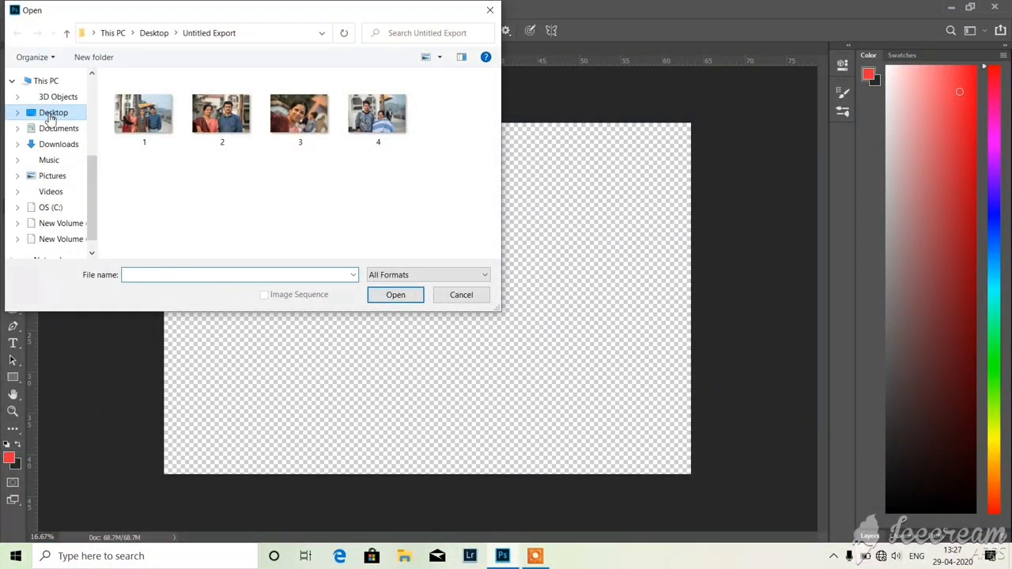
# - Open the portrait of the man in a mustard shirt and duplicate it into Layer 1
pyautogui.click(53, 112)
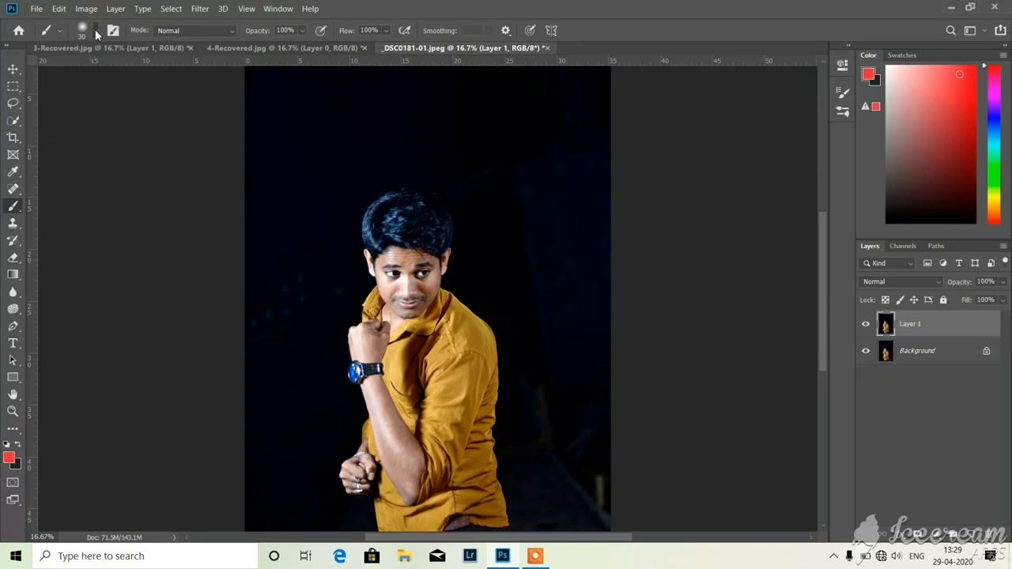
# - Pick the 30-pixel hard round brush tip from the Brush Preset picker
pyautogui.click(82, 30)
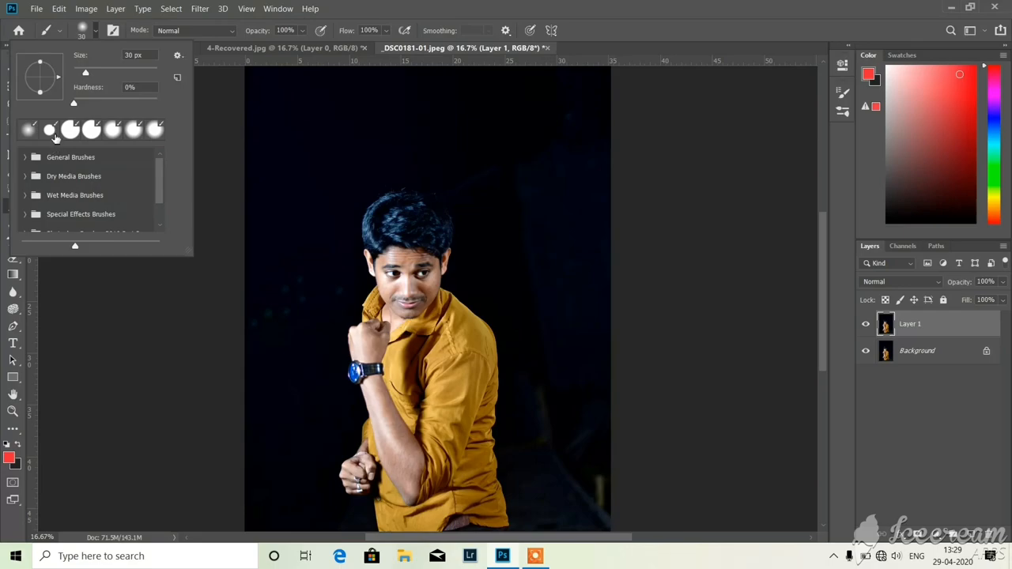
pyautogui.click(49, 130)
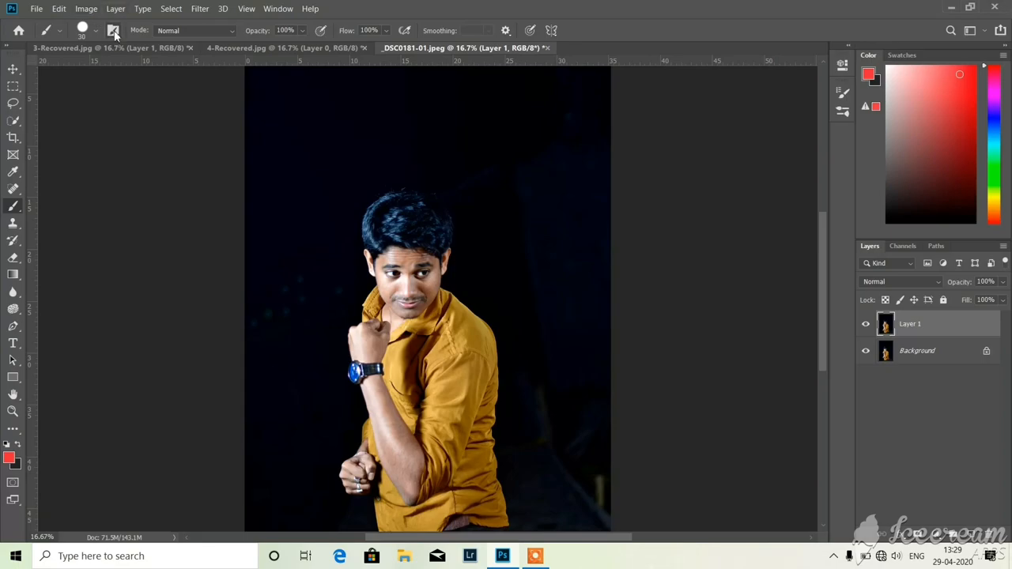
# - In Brush Settings, set the round tip's spacing to about 178%
pyautogui.click(113, 30)
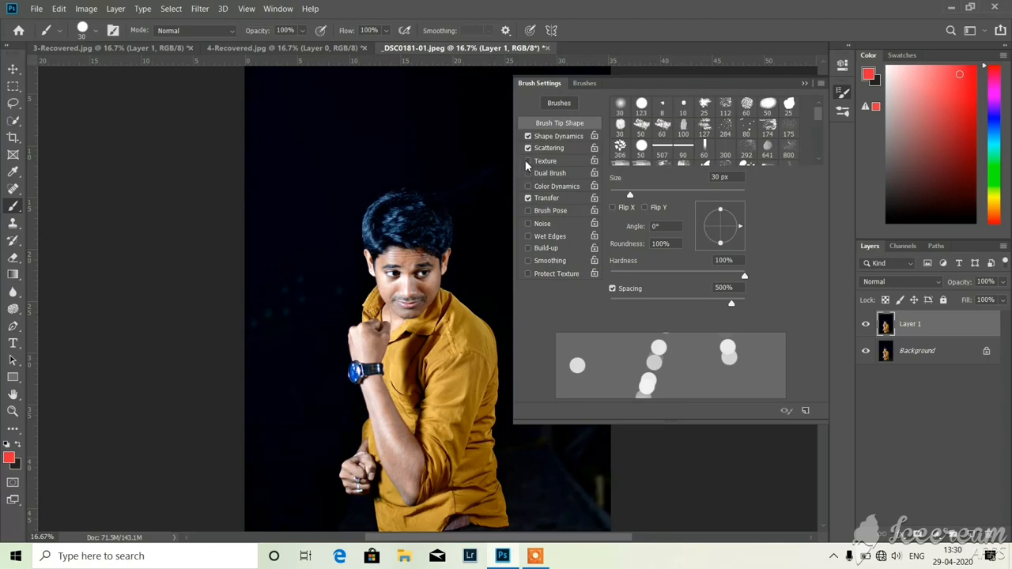
pyautogui.moveTo(667, 260)
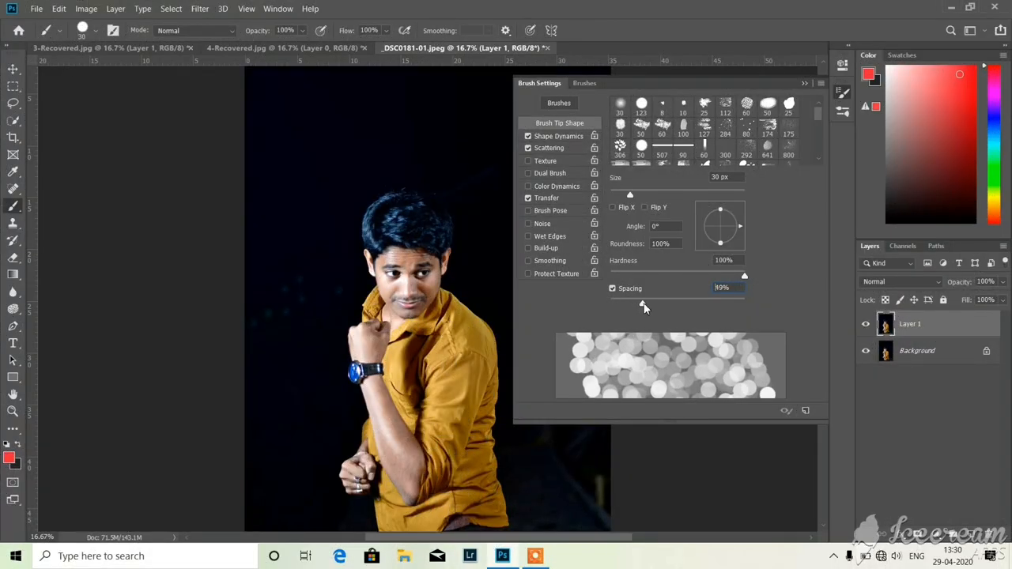
pyautogui.moveTo(644, 304); pyautogui.dragTo(668, 304)
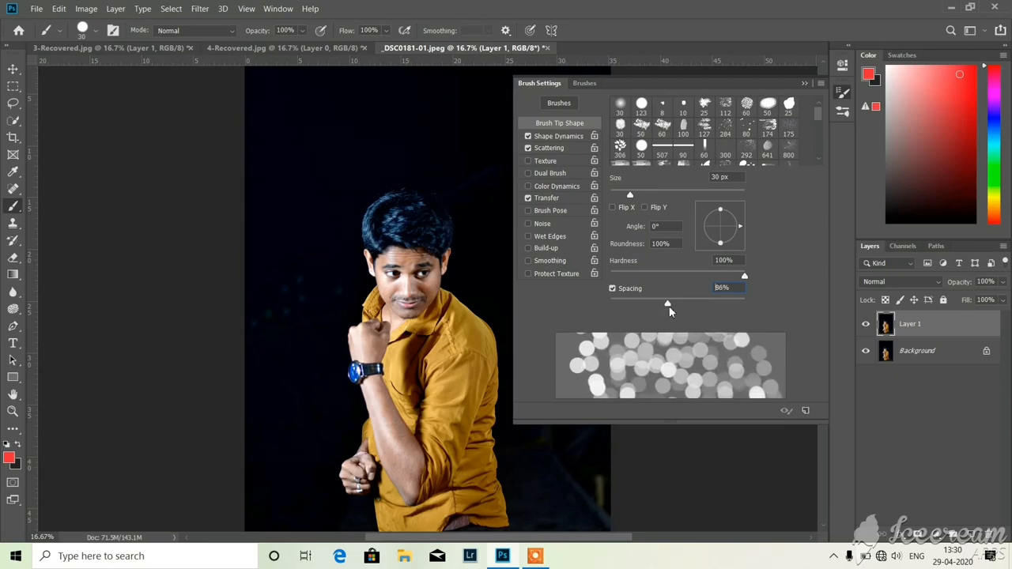
pyautogui.moveTo(668, 302); pyautogui.dragTo(701, 302)
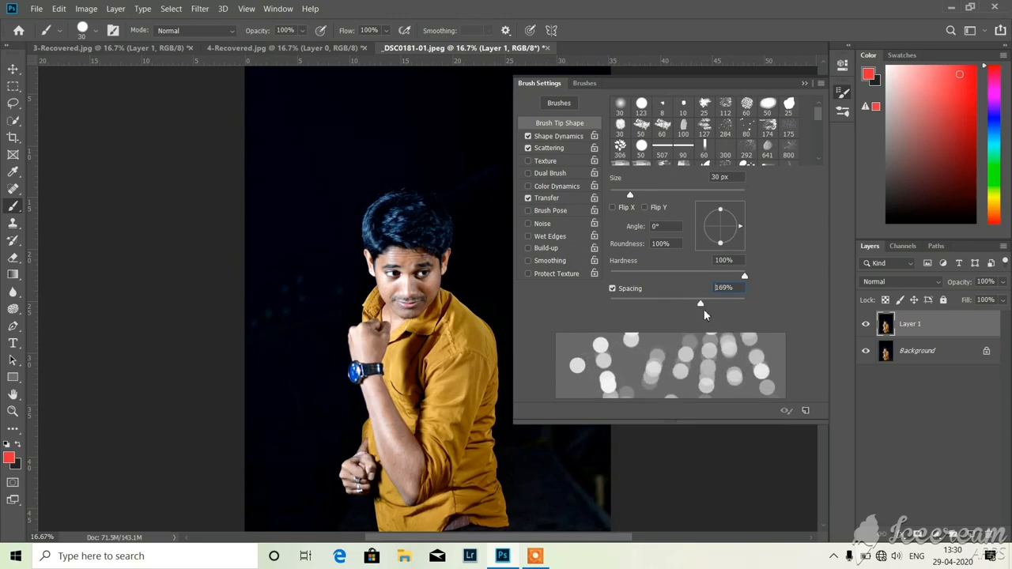
pyautogui.moveTo(700, 303); pyautogui.dragTo(703, 303)
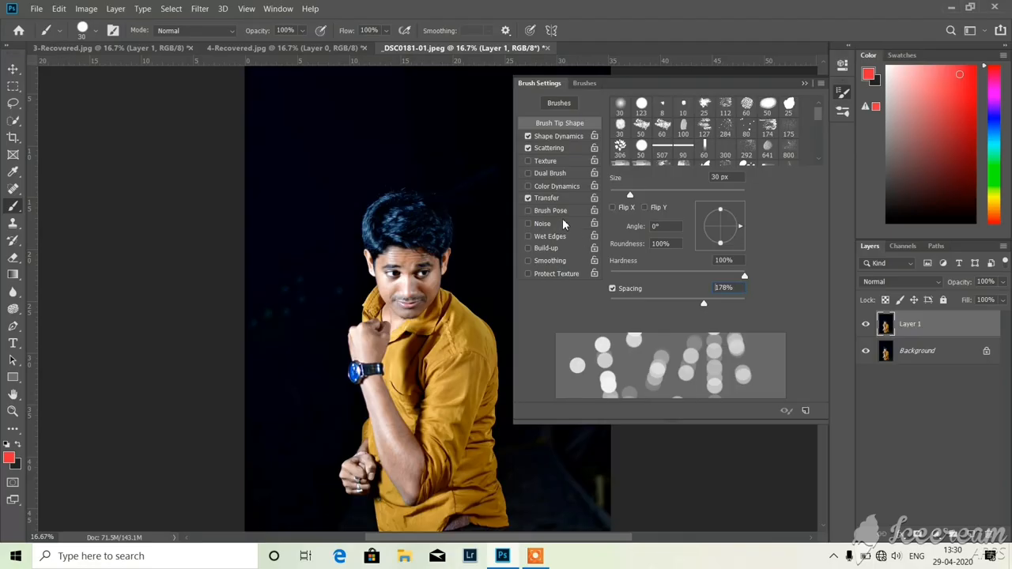
# - Enable Scattering with scatter 657%, count 8 and count jitter 53%
pyautogui.click(548, 147)
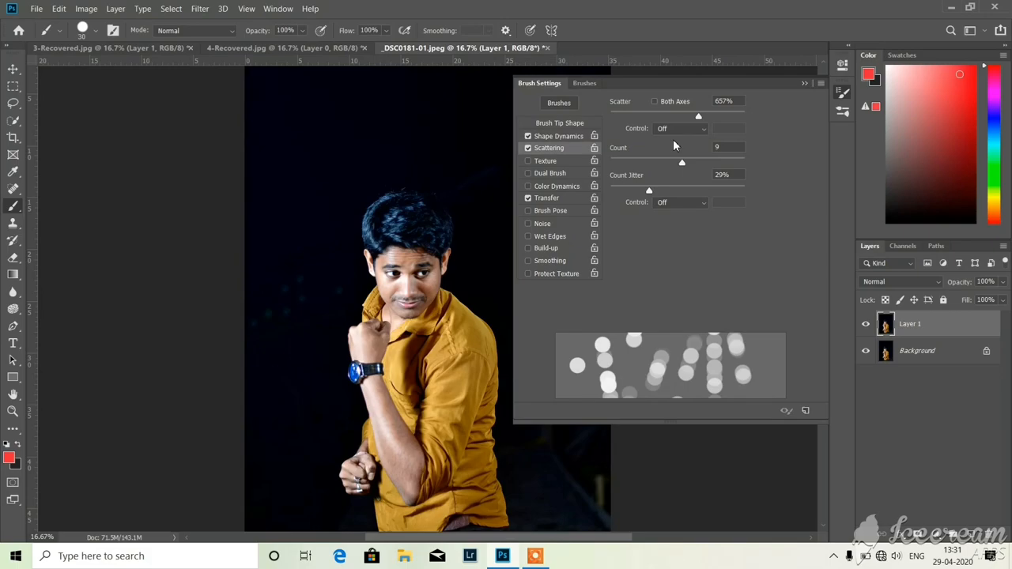
pyautogui.moveTo(681, 138)
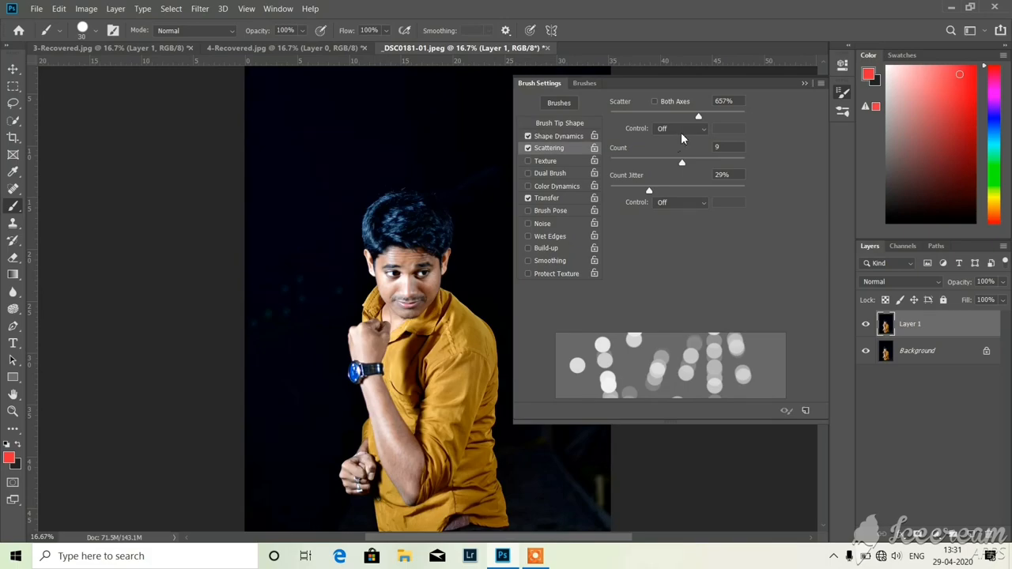
pyautogui.moveTo(698, 116); pyautogui.dragTo(673, 117)
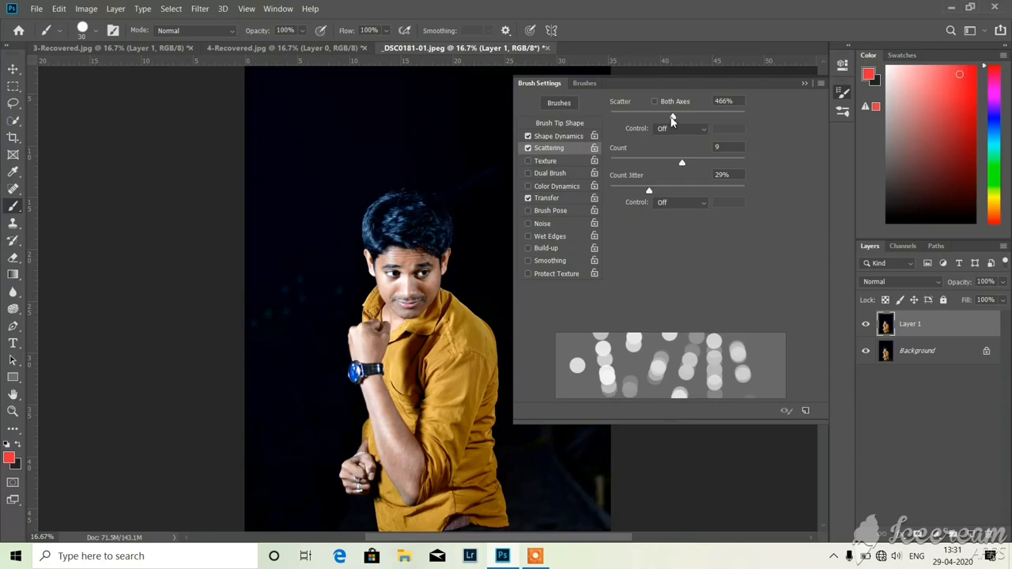
pyautogui.moveTo(672, 116); pyautogui.dragTo(696, 116)
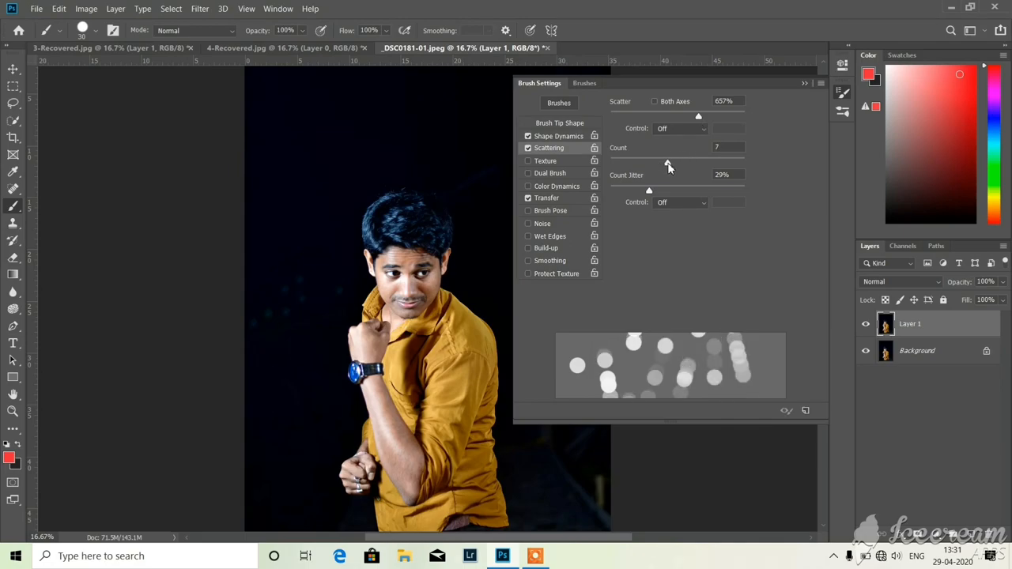
pyautogui.moveTo(668, 162); pyautogui.dragTo(681, 162)
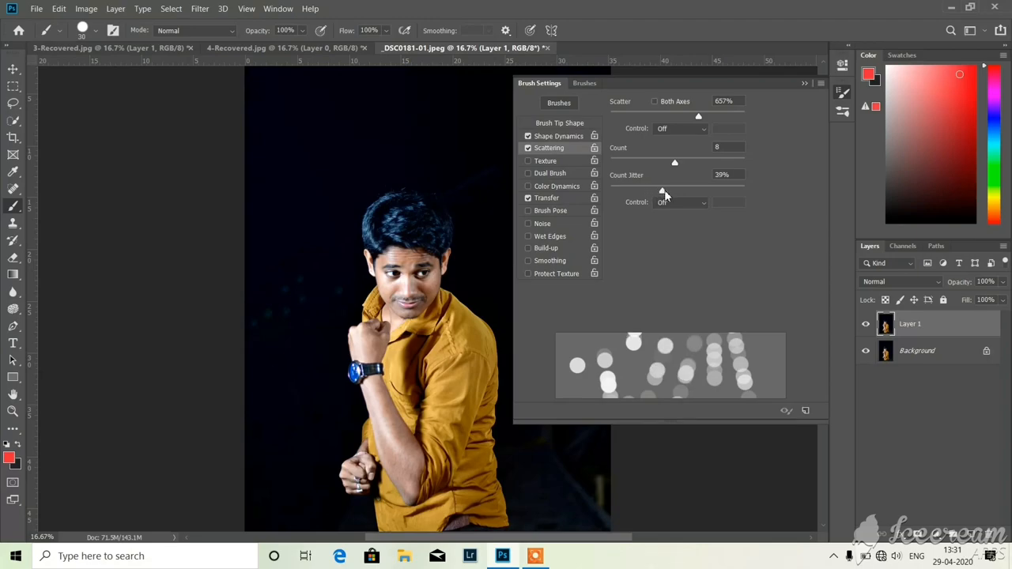
pyautogui.moveTo(662, 191); pyautogui.dragTo(681, 191)
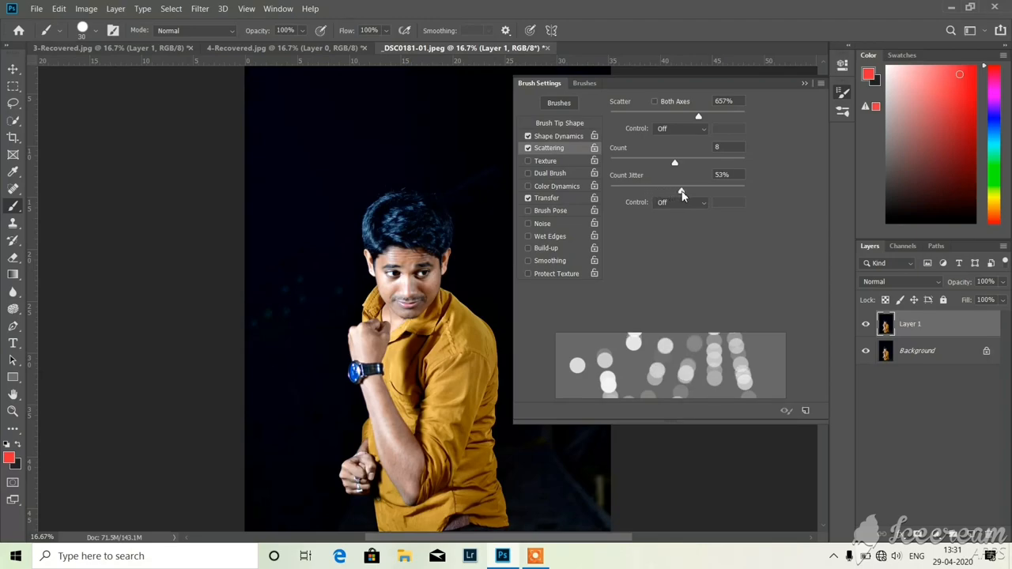
pyautogui.moveTo(573, 143)
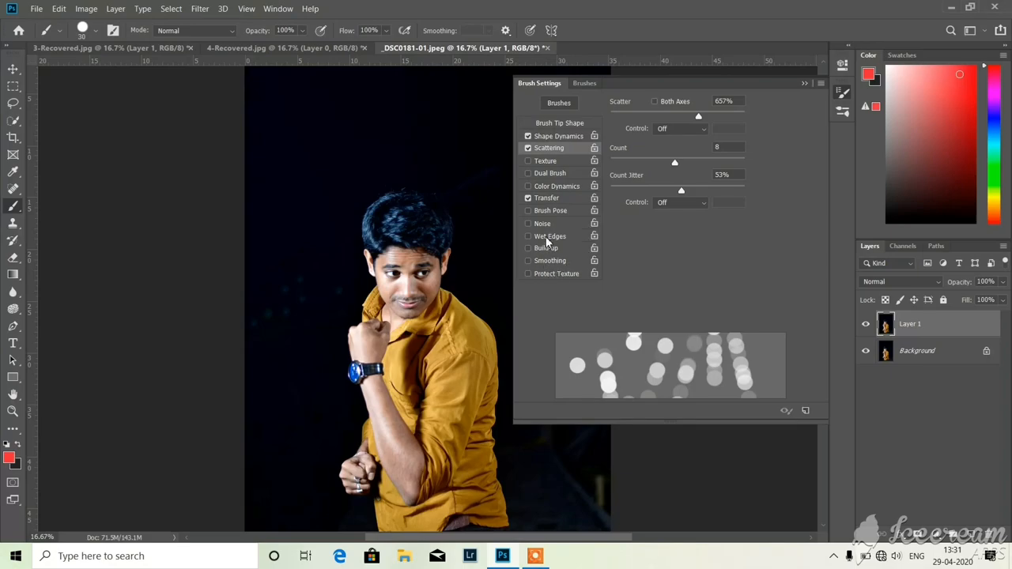
pyautogui.moveTo(562, 205)
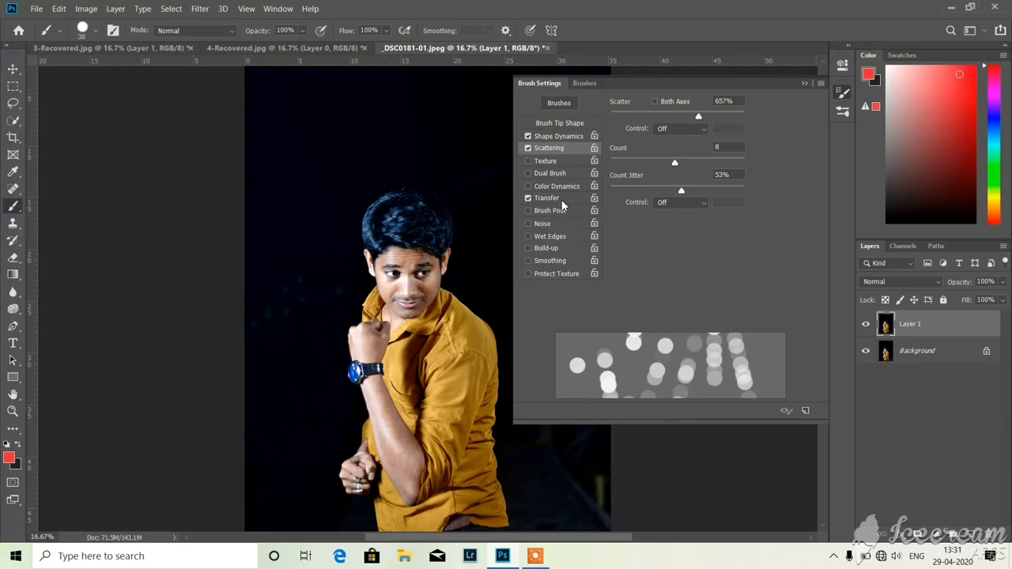
# - Set Transfer opacity jitter to 71%, then close the Brush Settings panel
pyautogui.click(546, 198)
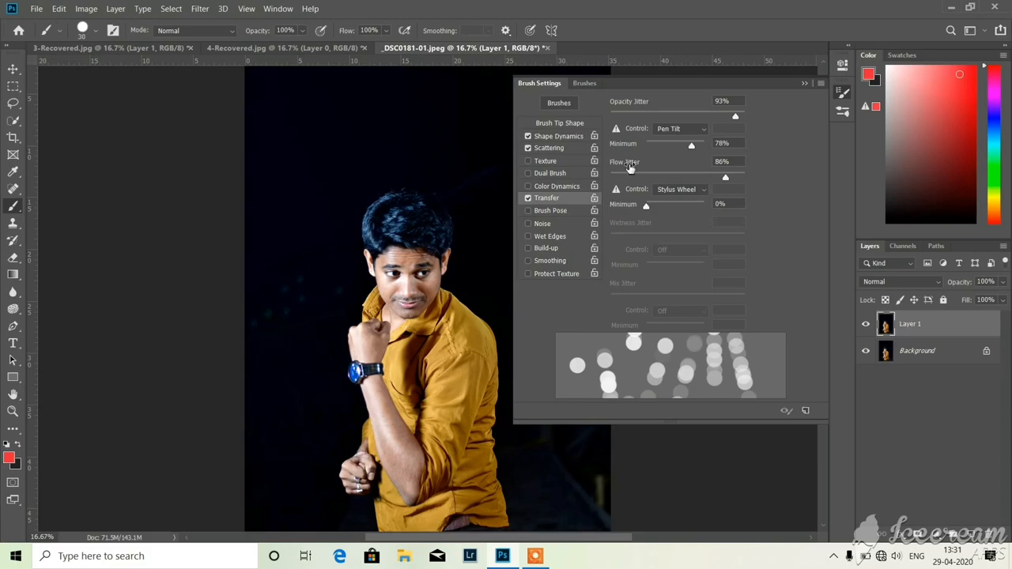
pyautogui.moveTo(648, 168)
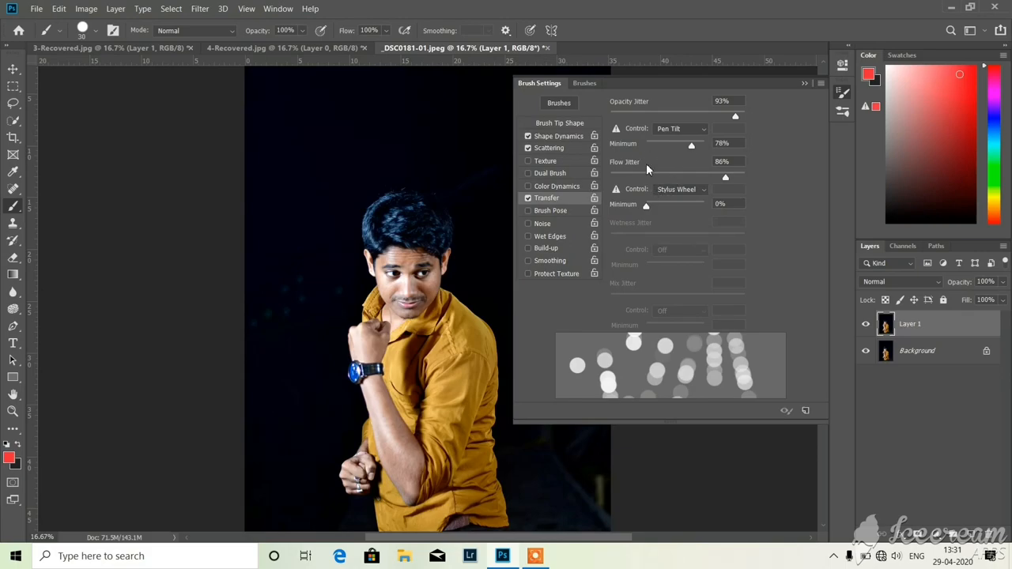
pyautogui.moveTo(731, 118)
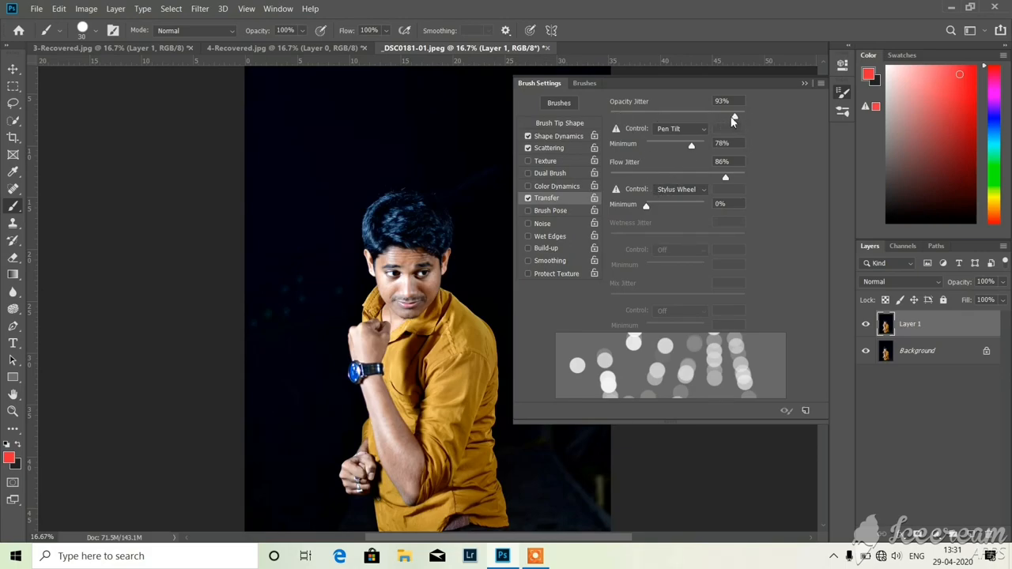
pyautogui.moveTo(731, 115); pyautogui.dragTo(678, 115)
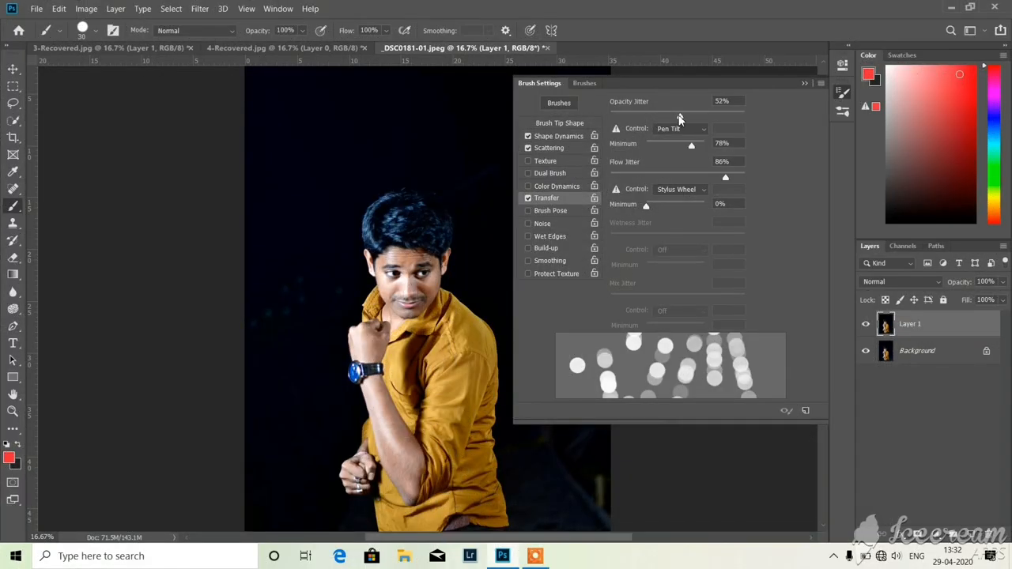
pyautogui.moveTo(678, 113); pyautogui.dragTo(667, 113)
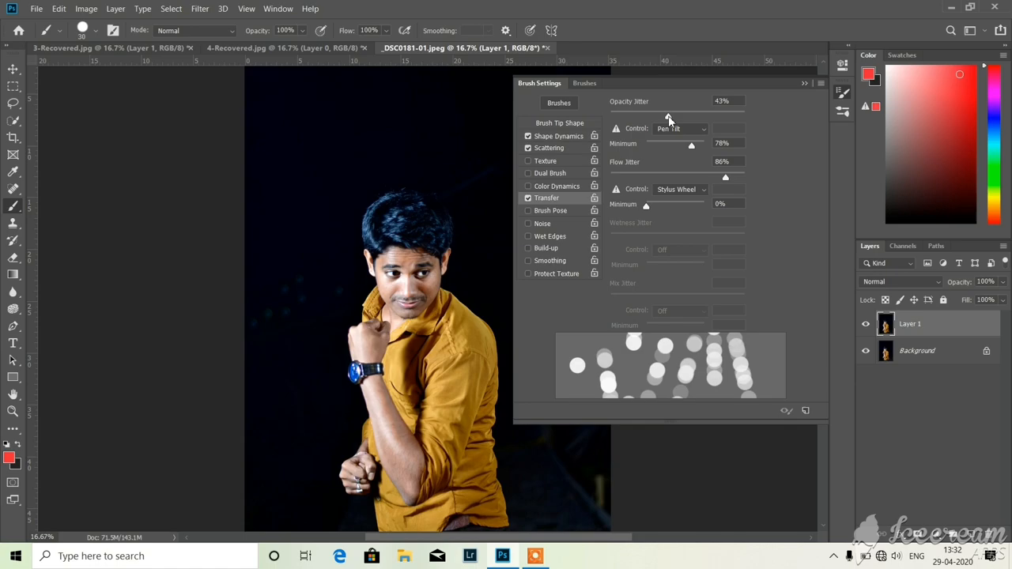
pyautogui.moveTo(668, 116); pyautogui.dragTo(705, 115)
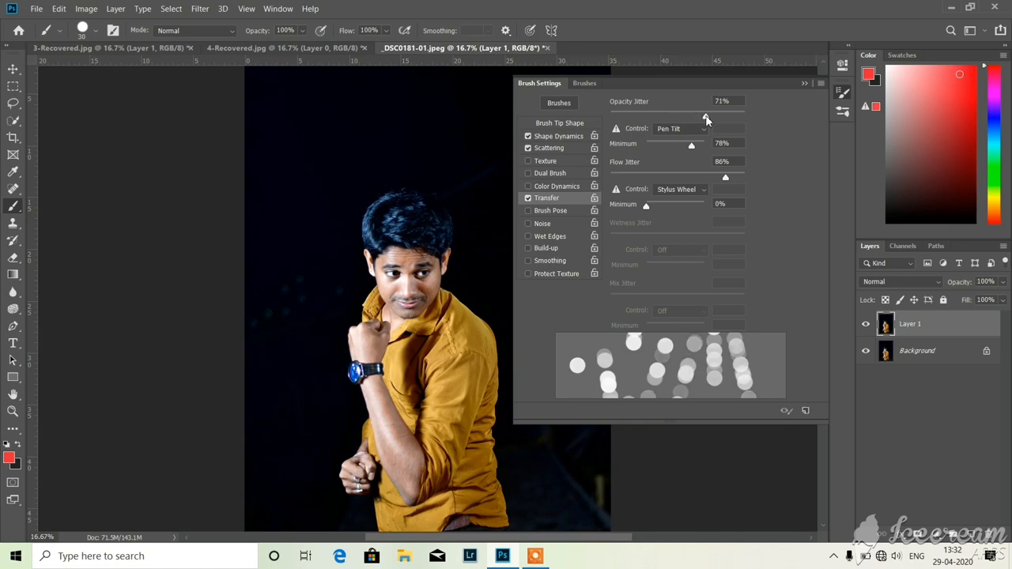
pyautogui.moveTo(707, 117); pyautogui.dragTo(700, 117)
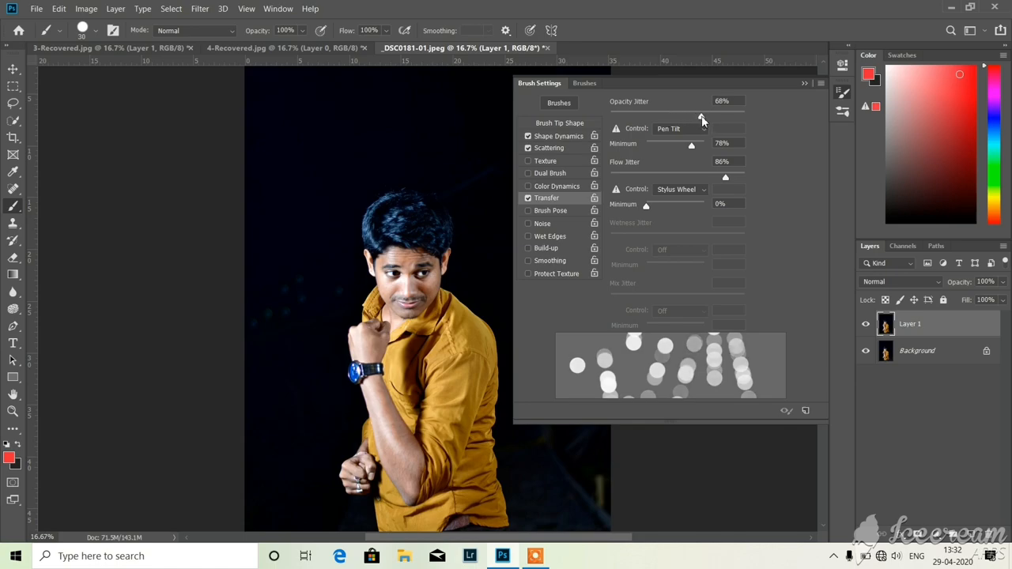
pyautogui.moveTo(698, 117); pyautogui.dragTo(708, 117)
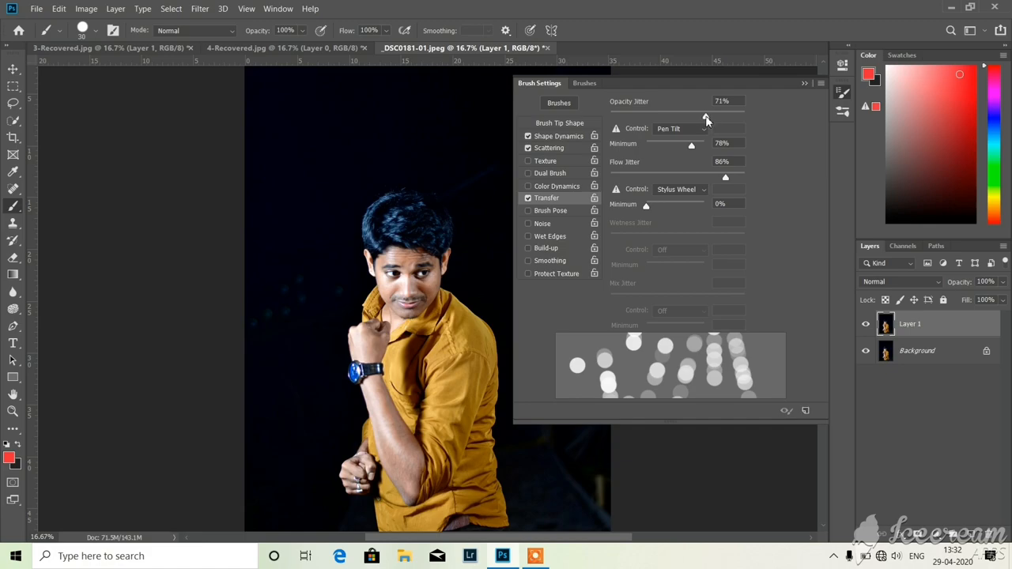
pyautogui.moveTo(599, 97)
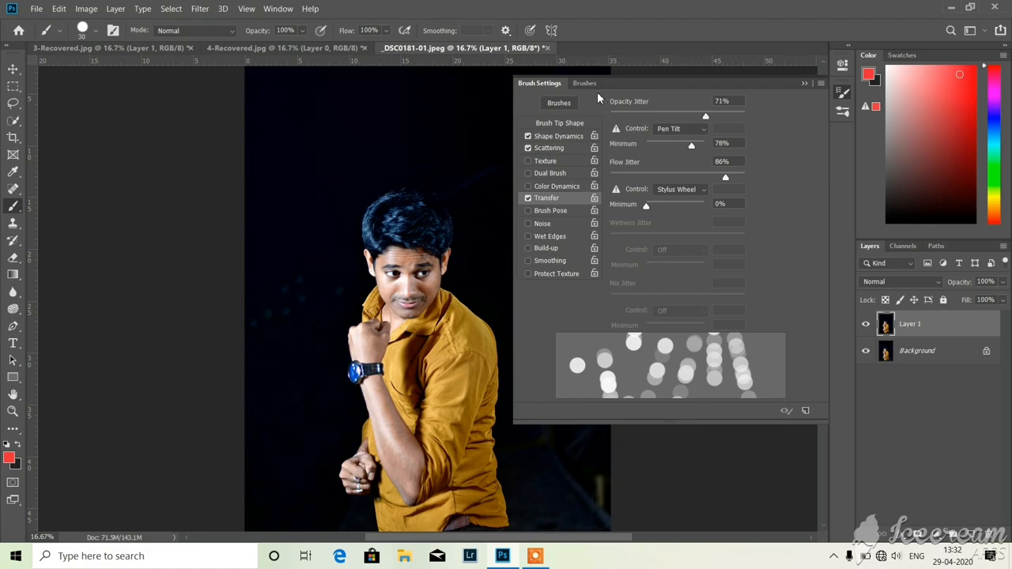
pyautogui.moveTo(333, 107)
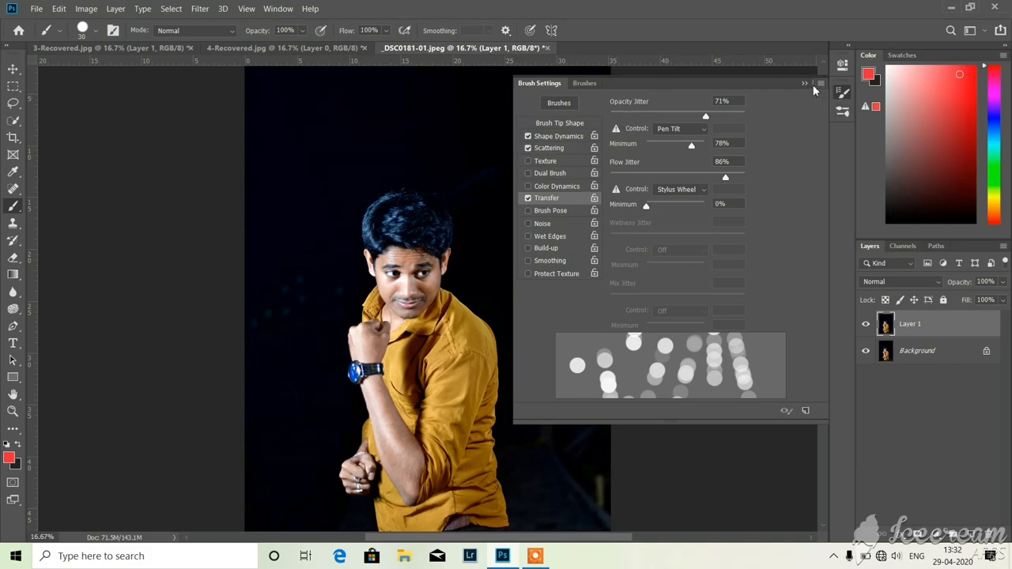
pyautogui.click(804, 83)
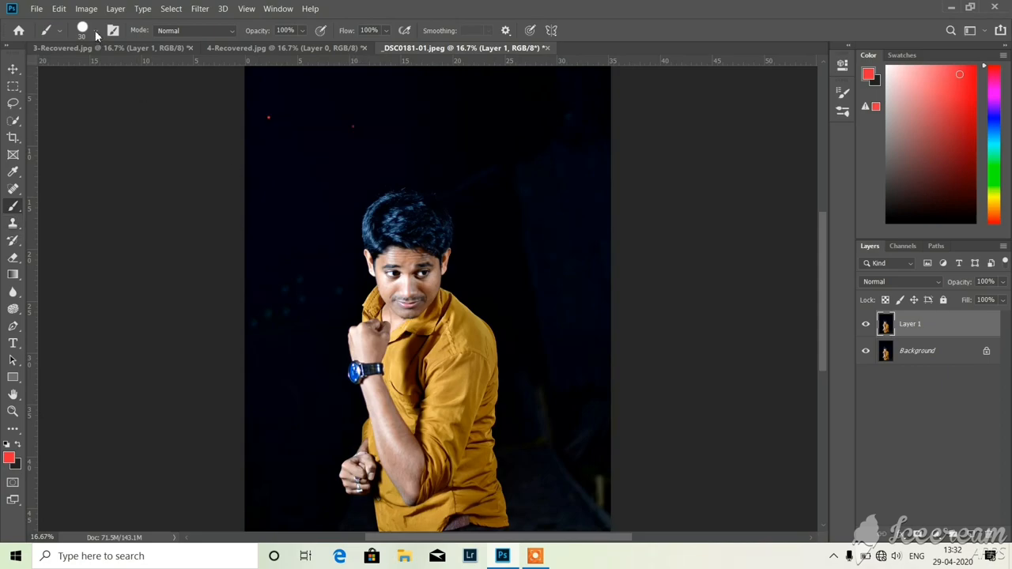
# - Enlarge the brush to 187 px and paint red circles in the upper left and above the head
pyautogui.click(94, 30)
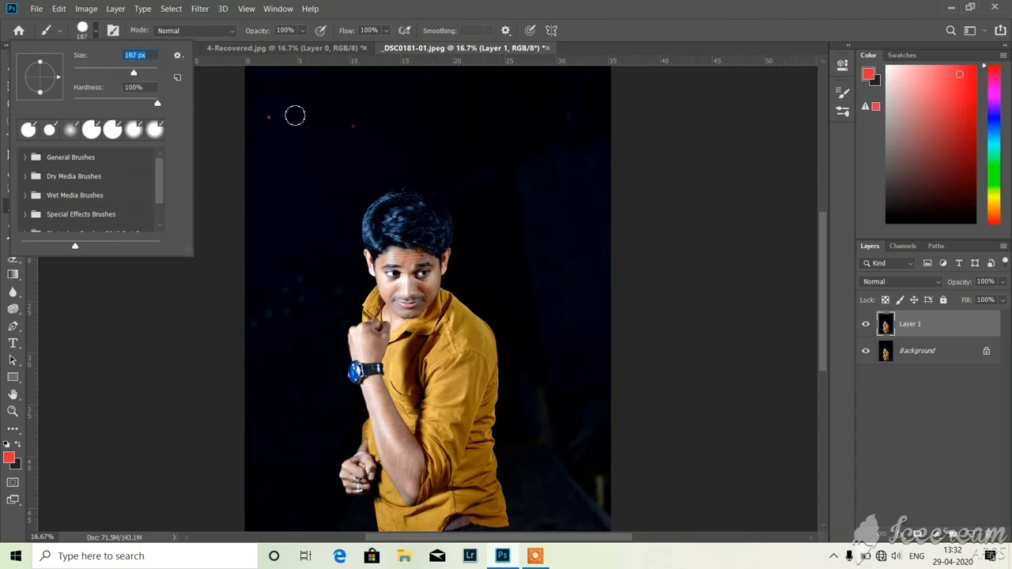
pyautogui.moveTo(290, 113)
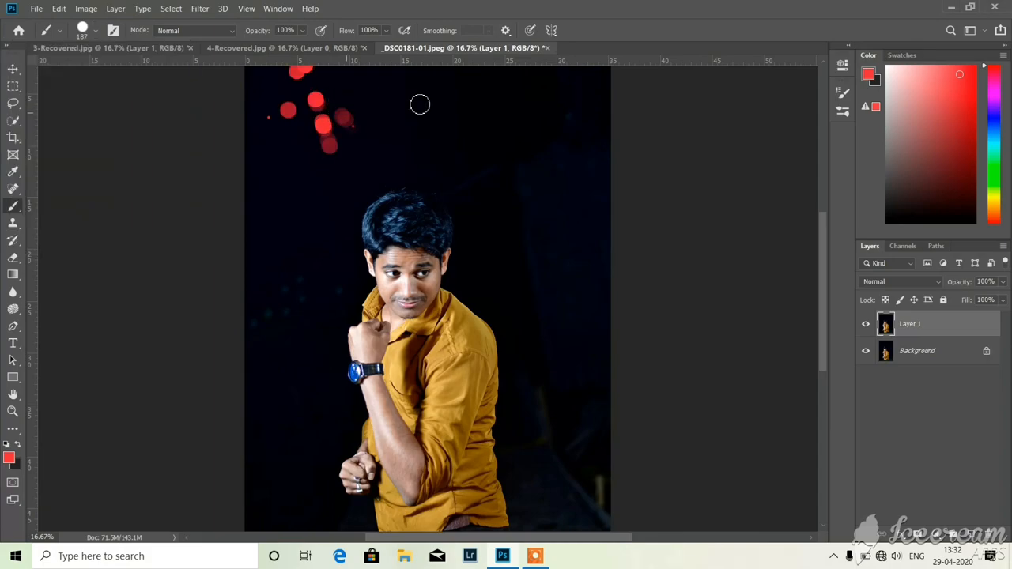
pyautogui.moveTo(419, 103); pyautogui.dragTo(549, 166)
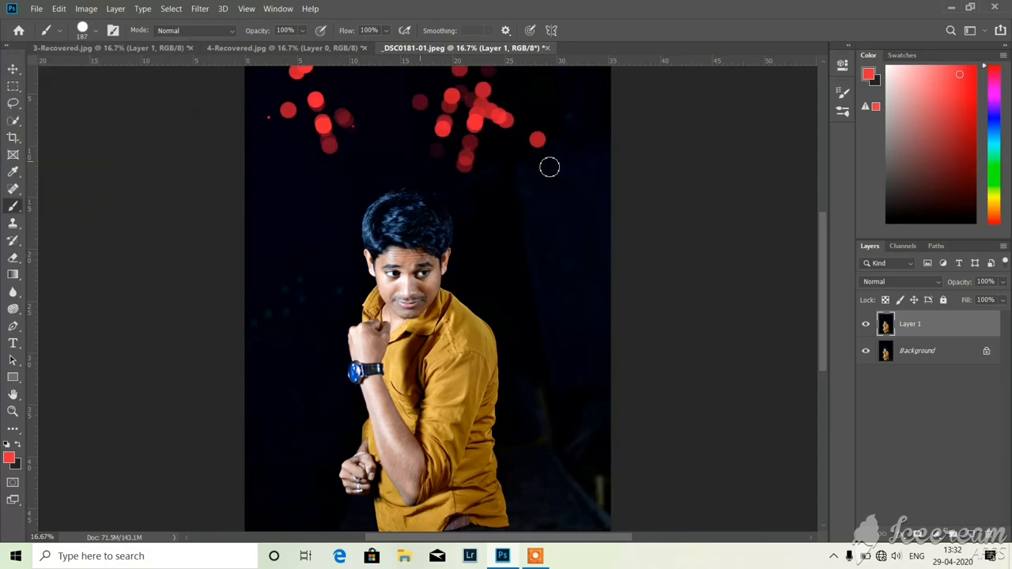
pyautogui.moveTo(549, 167); pyautogui.dragTo(536, 209)
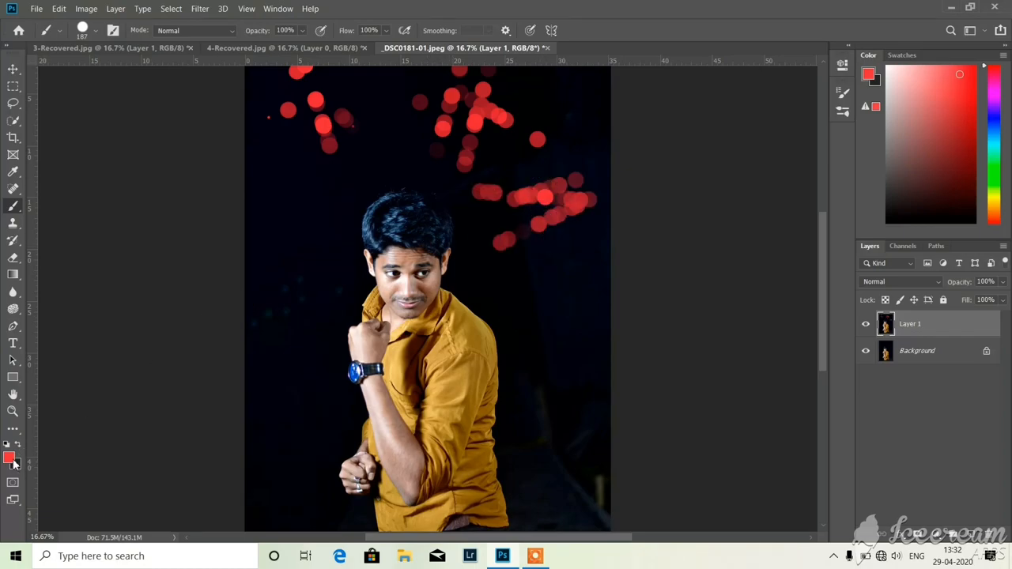
# - Set the foreground colour to green #84f02c and paint green bokeh around the man
pyautogui.click(9, 458)
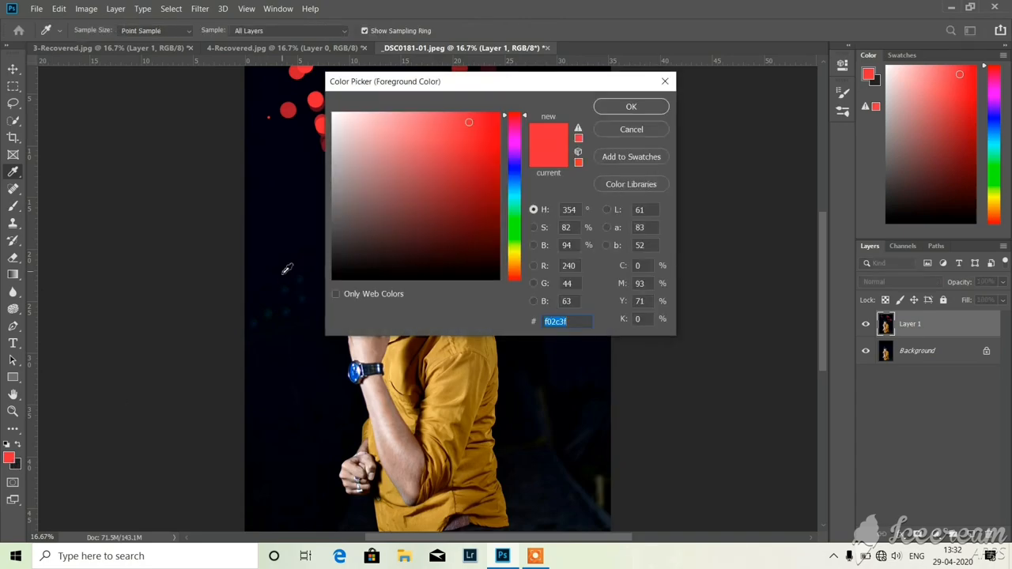
pyautogui.moveTo(514, 243)
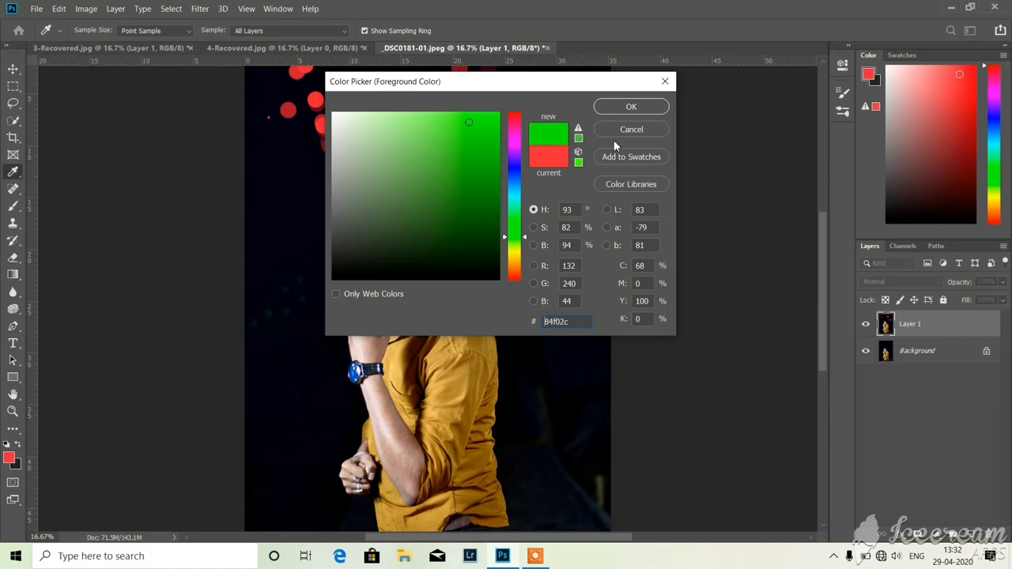
pyautogui.click(631, 105)
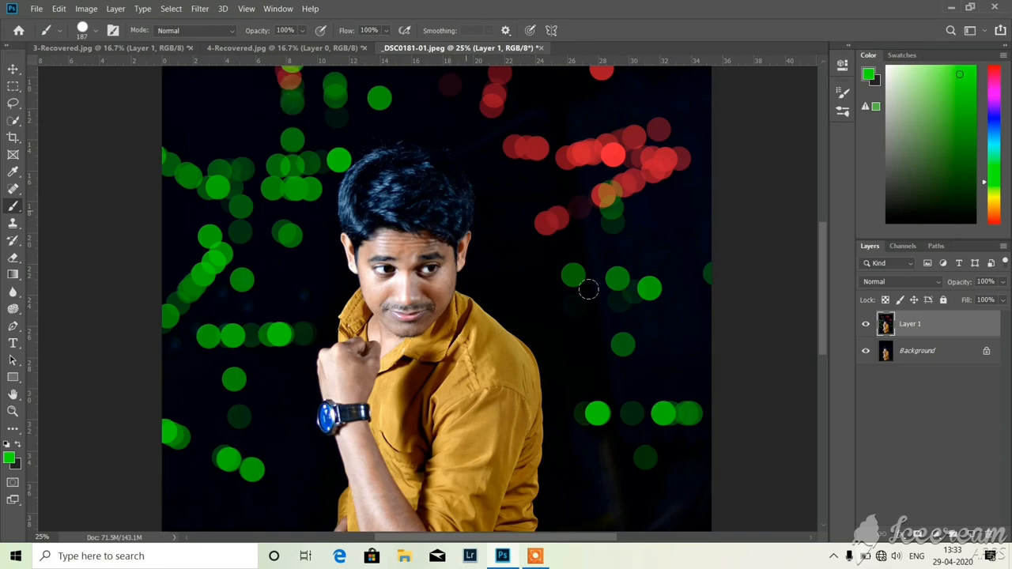
pyautogui.moveTo(808, 336)
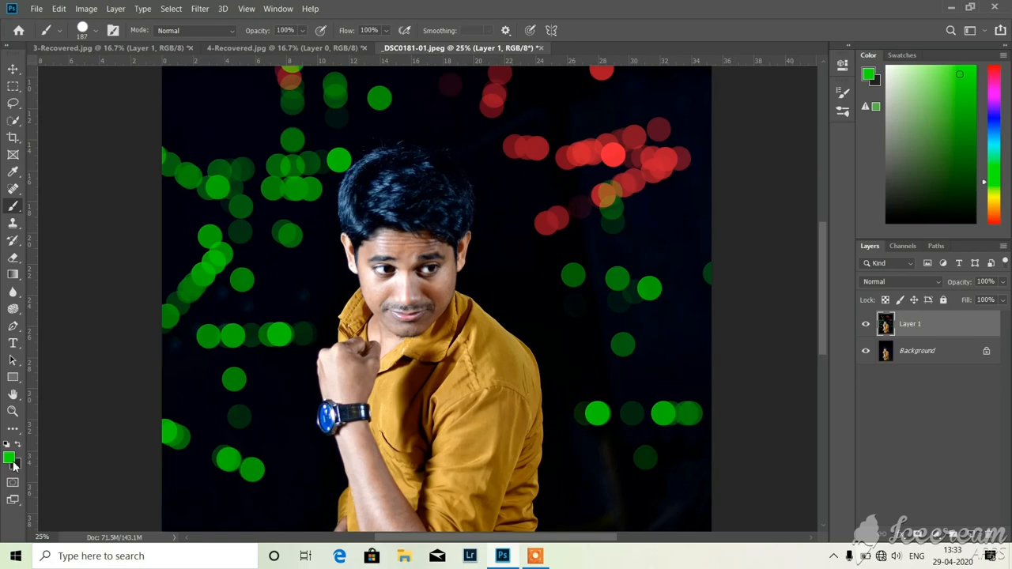
# - Change the foreground colour to yellow #f0e42c
pyautogui.click(11, 458)
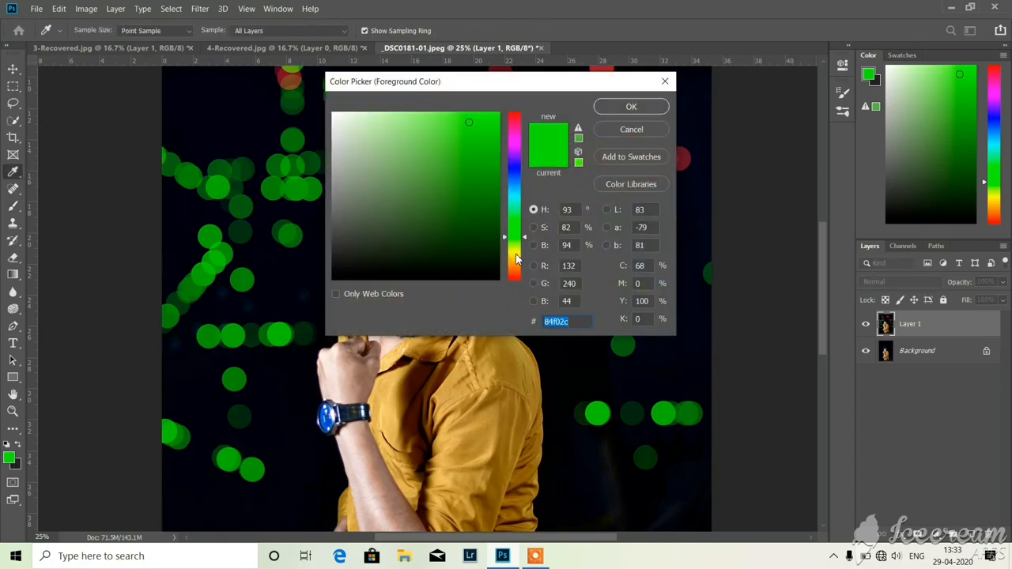
pyautogui.click(514, 253)
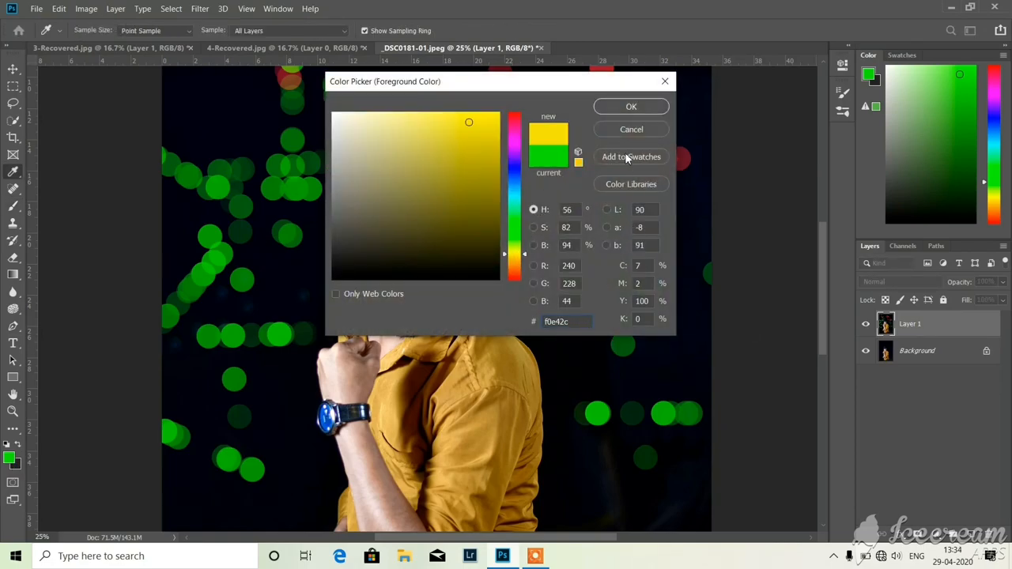
pyautogui.click(631, 106)
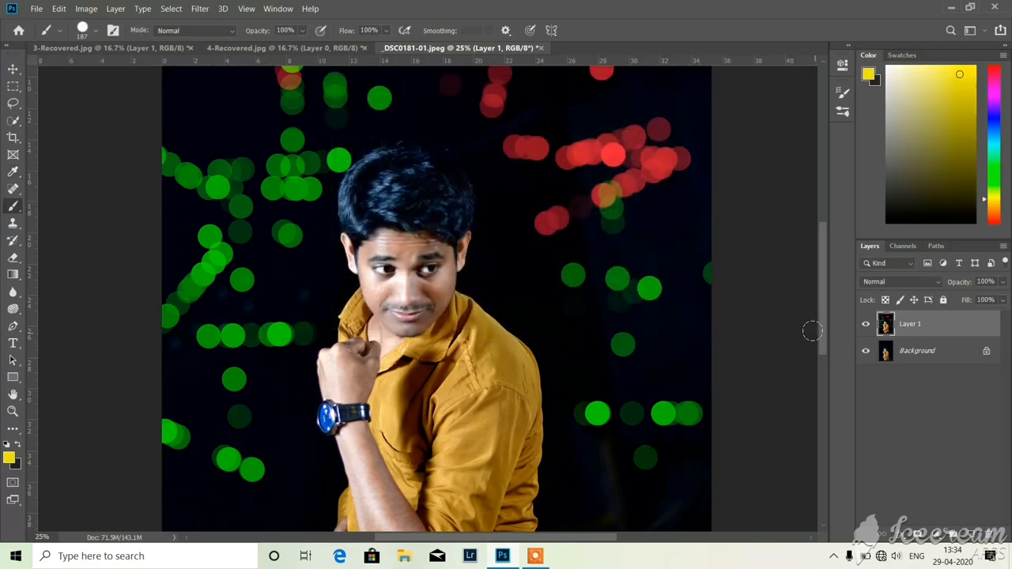
# - Scroll the canvas and paint yellow bokeh circles at the top and bottom
pyautogui.scroll(-3)
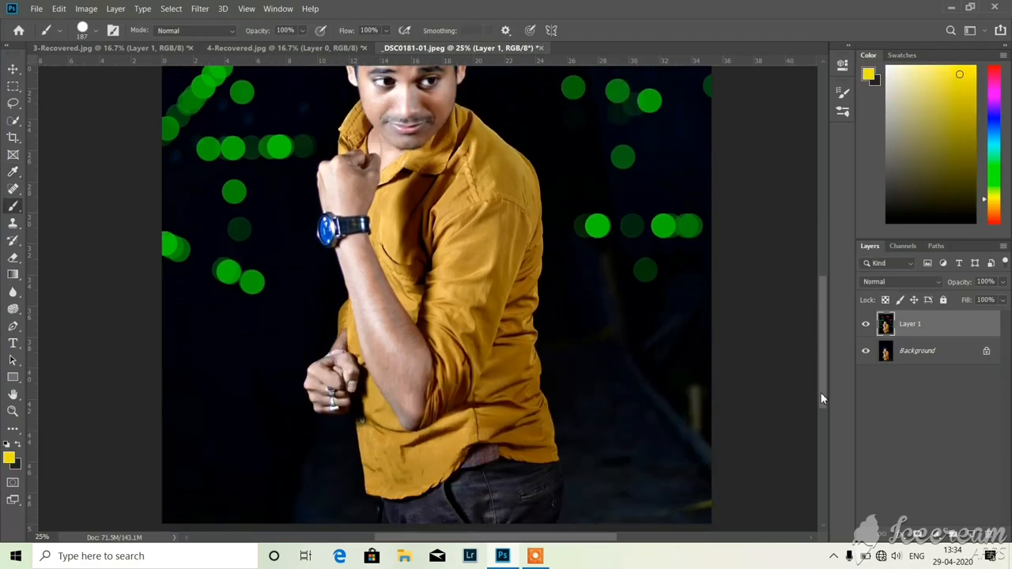
pyautogui.scroll(-3)
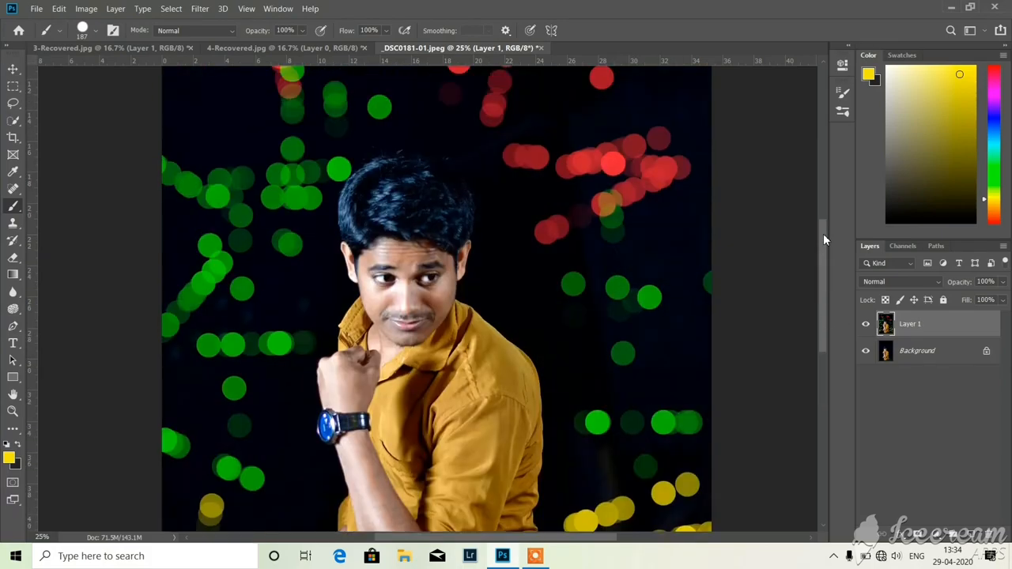
pyautogui.scroll(-3)
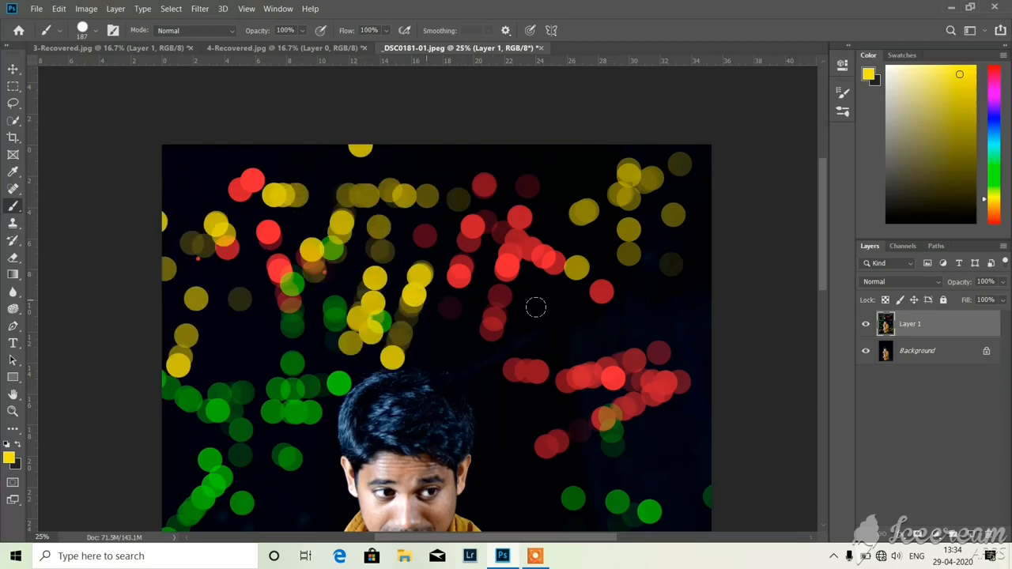
pyautogui.scroll(-3)
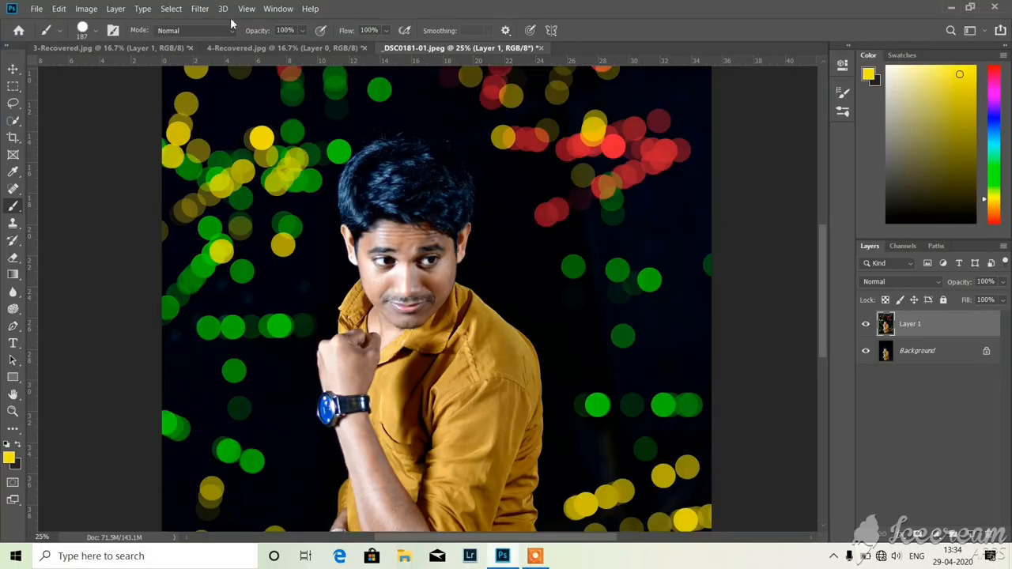
# - Open the File menu with Save As highlighted
pyautogui.click(36, 8)
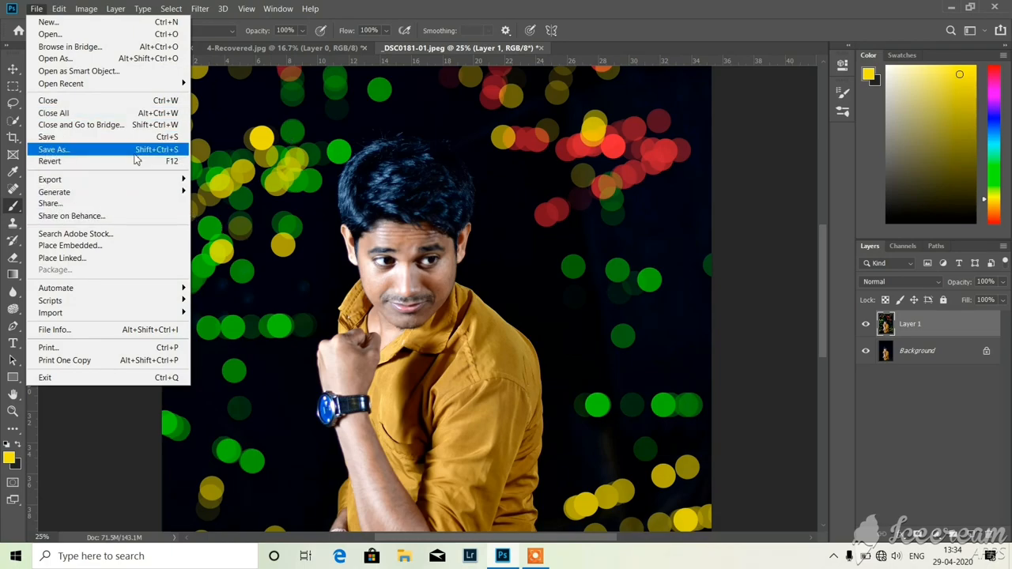
pyautogui.moveTo(261, 123)
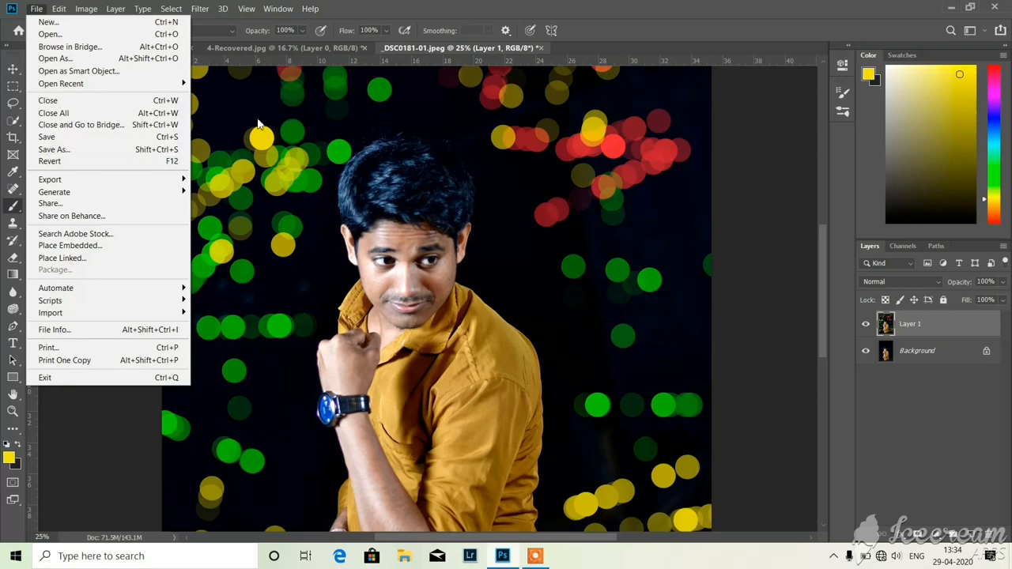